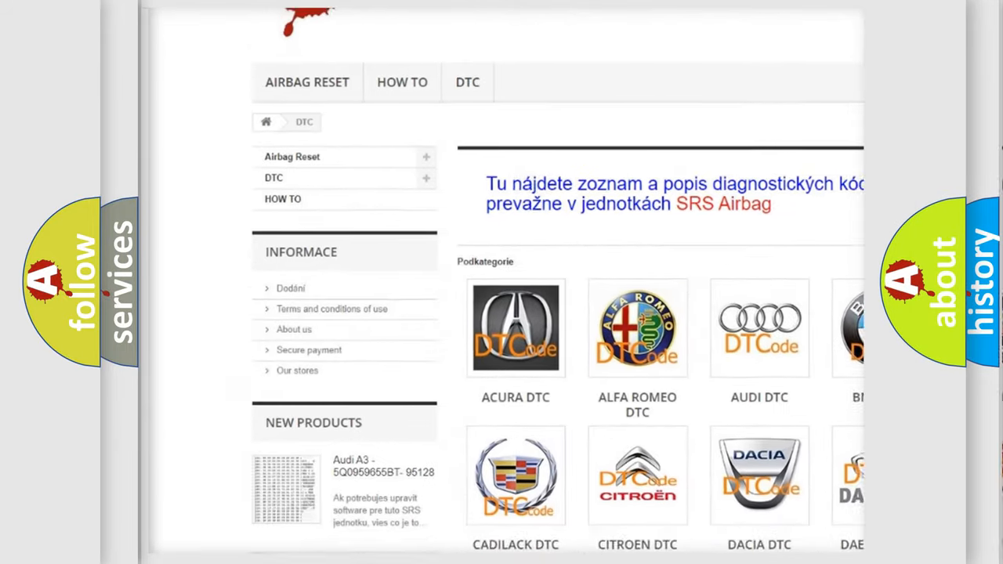
scroll("down", 3)
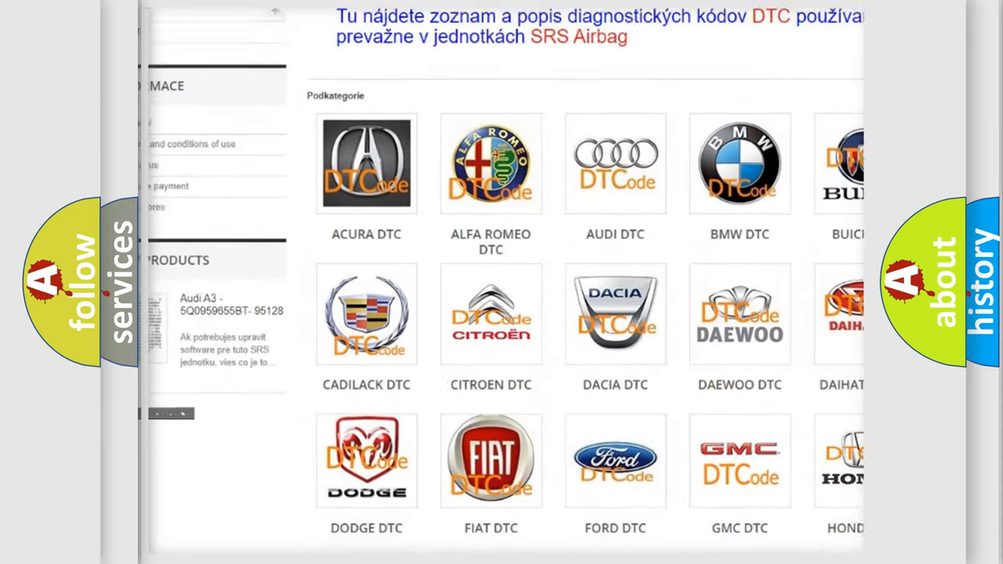
scroll("down", 3)
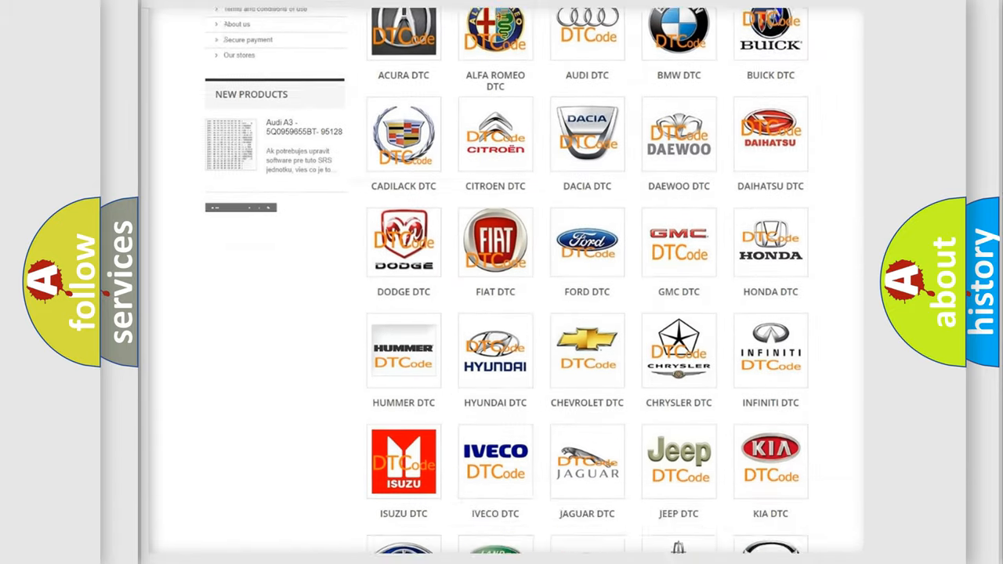
scroll("down", 3)
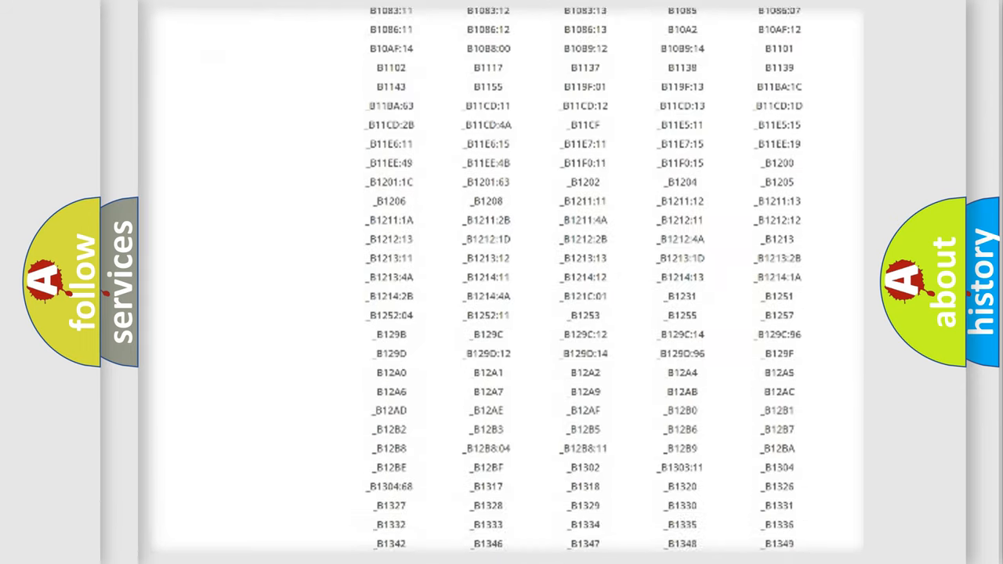
scroll("down", 3)
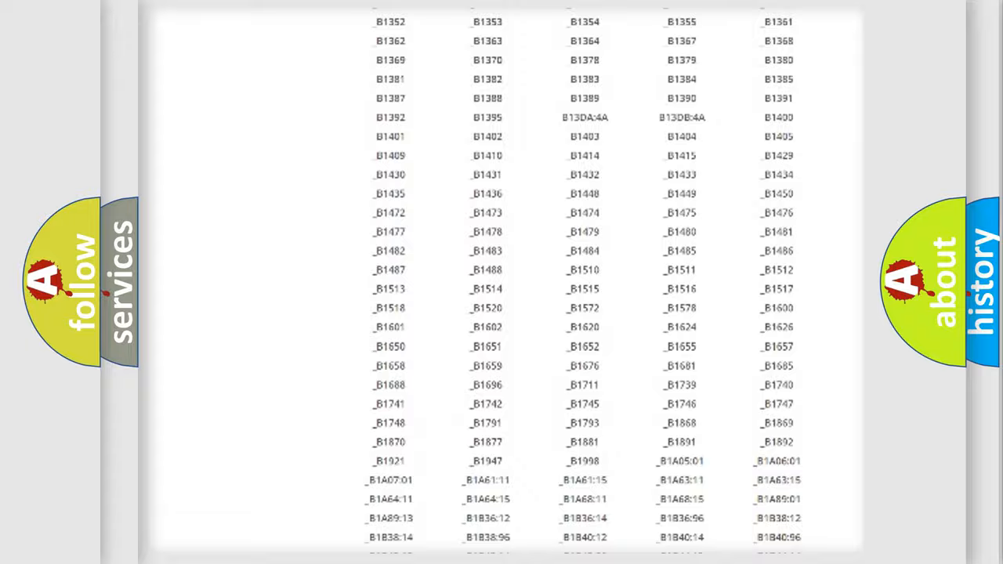